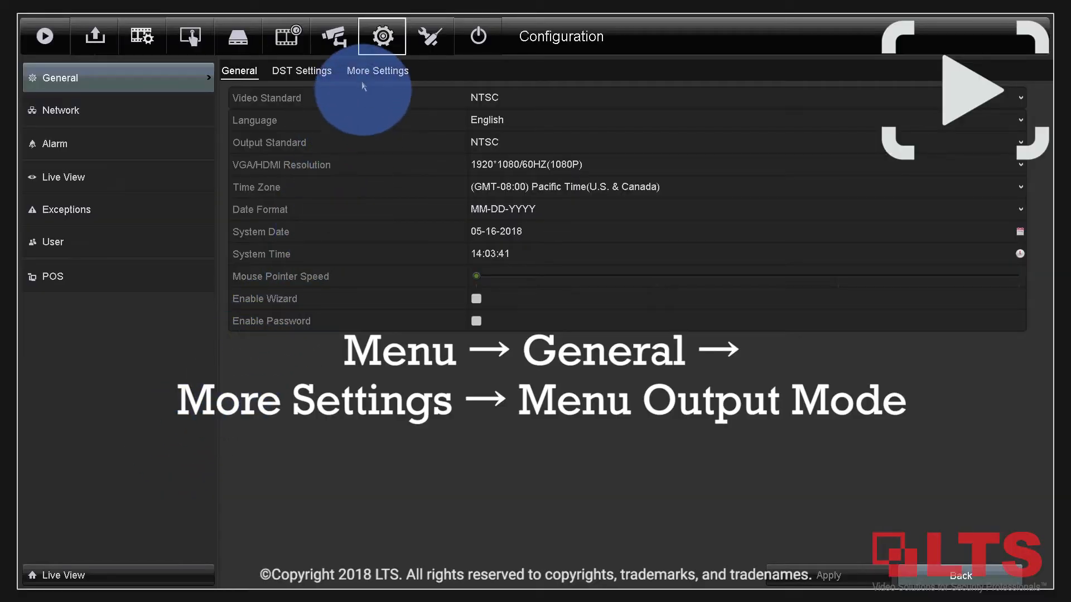
Log into the NVR web interface as 'demo' and open the Configuration section.
click(377, 70)
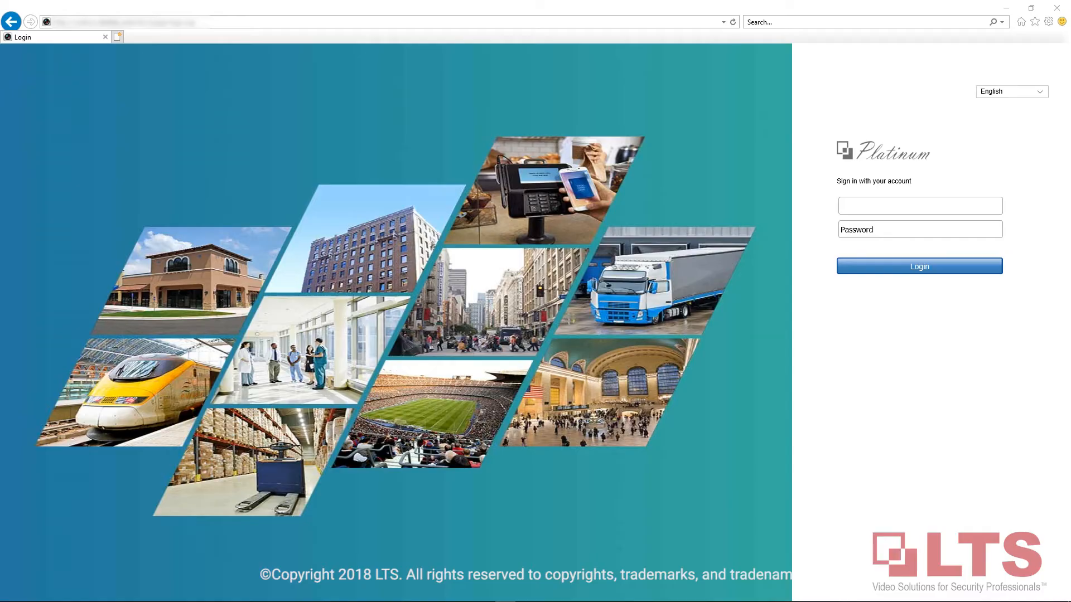
click(919, 205)
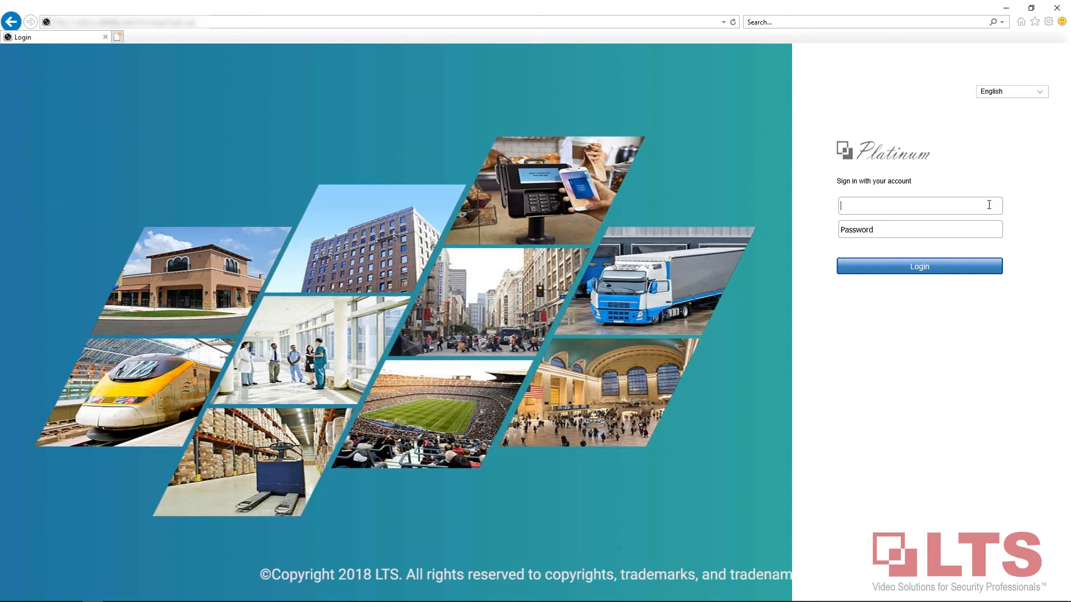
text(demo)
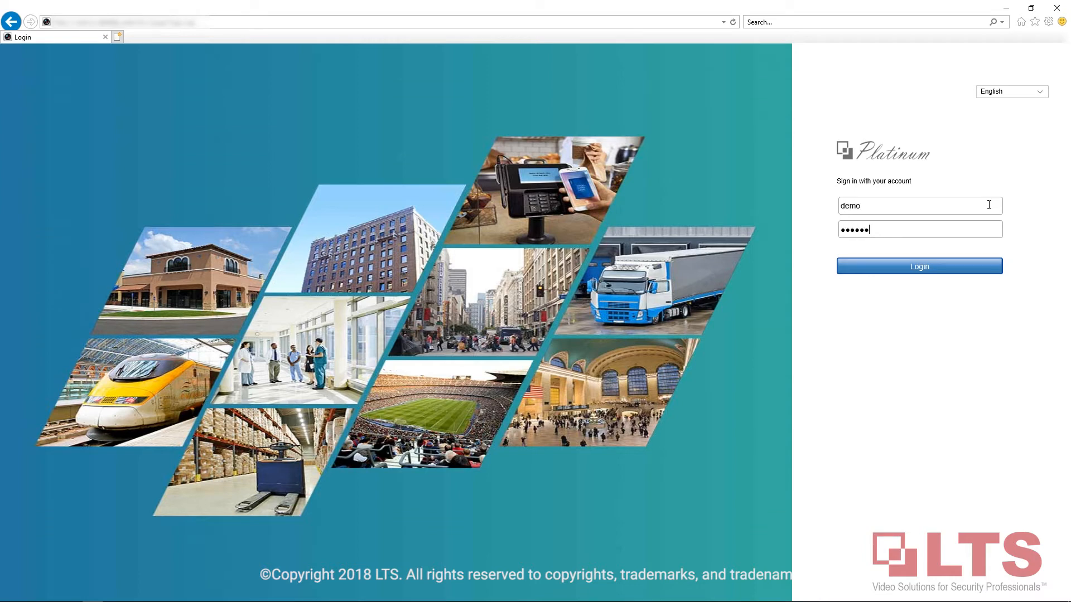
click(918, 266)
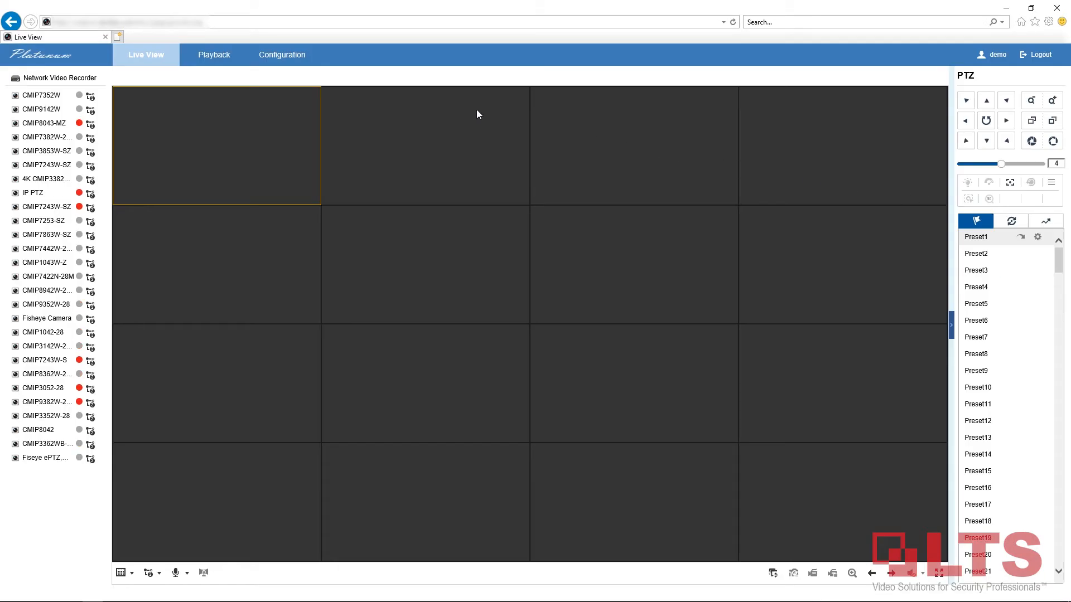
click(281, 54)
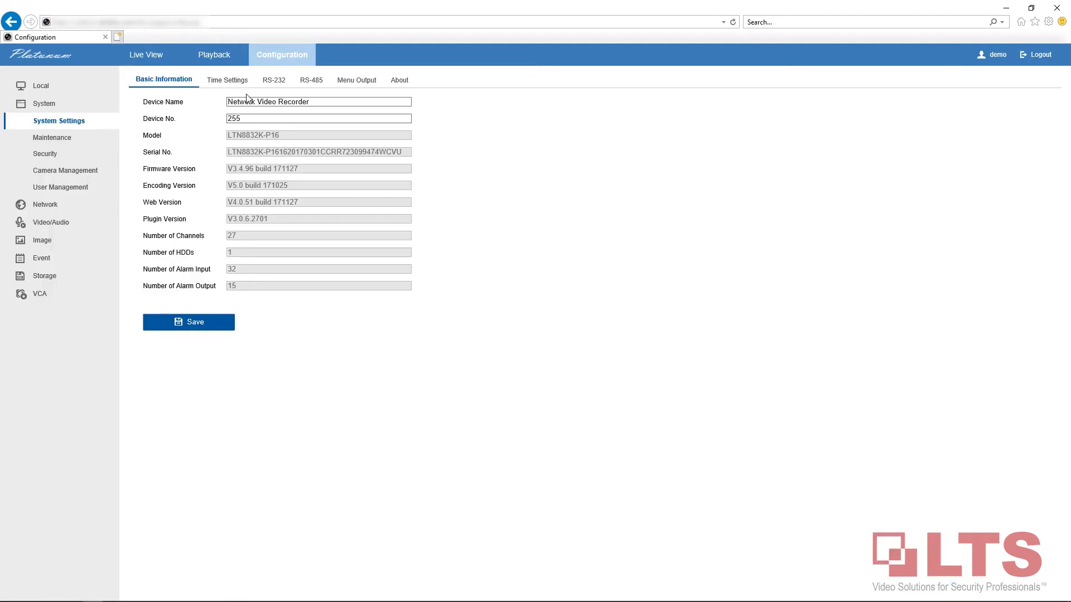
Set menu output to Automatic, HDMI to 4K(3840*2160)/30HZ, and VGA to 1080P.
click(353, 79)
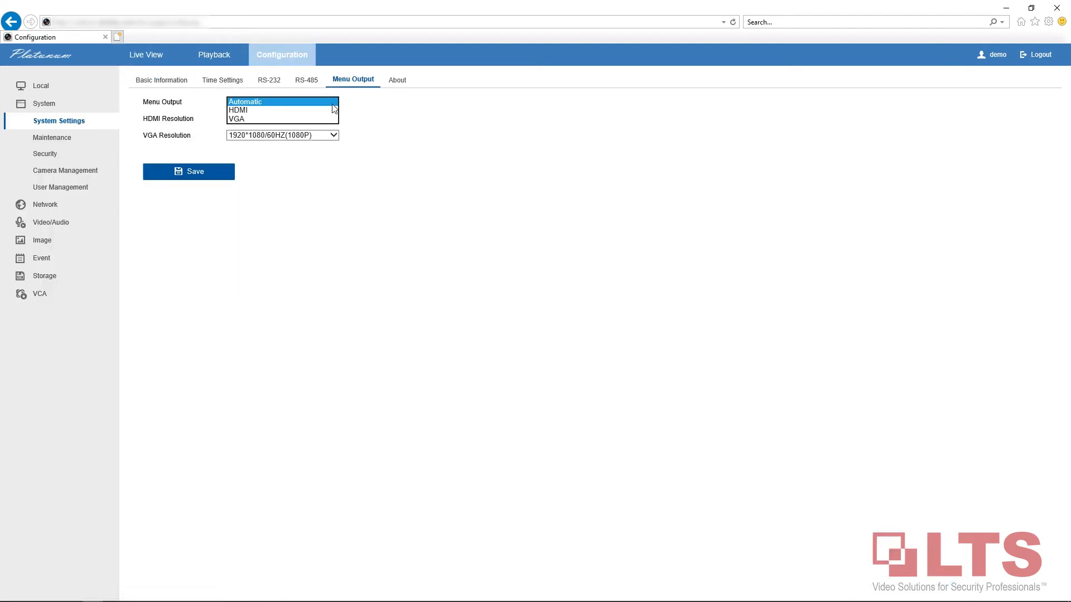
click(282, 118)
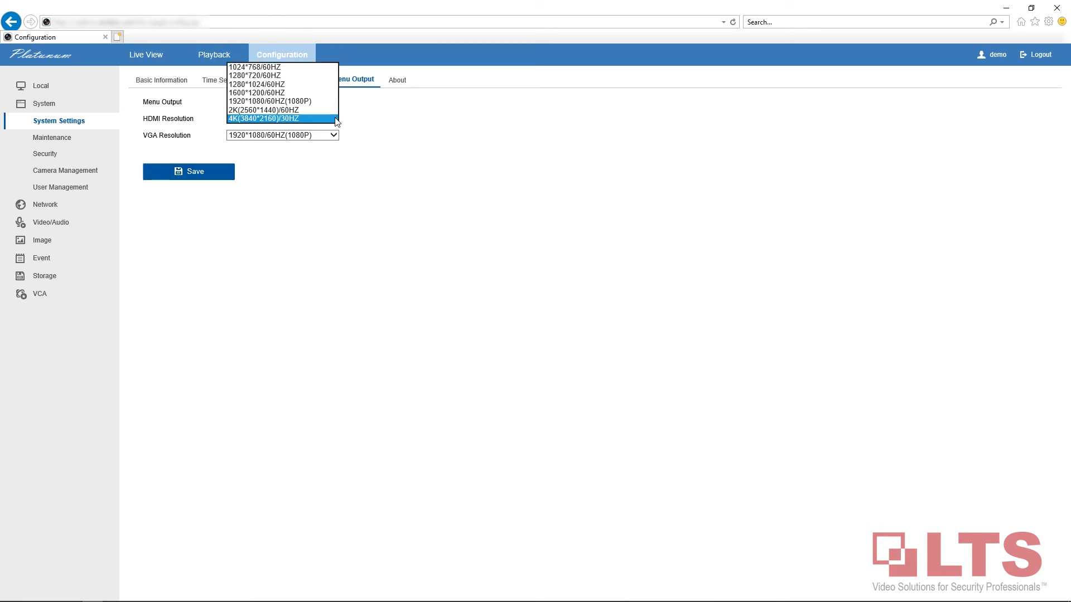
click(263, 118)
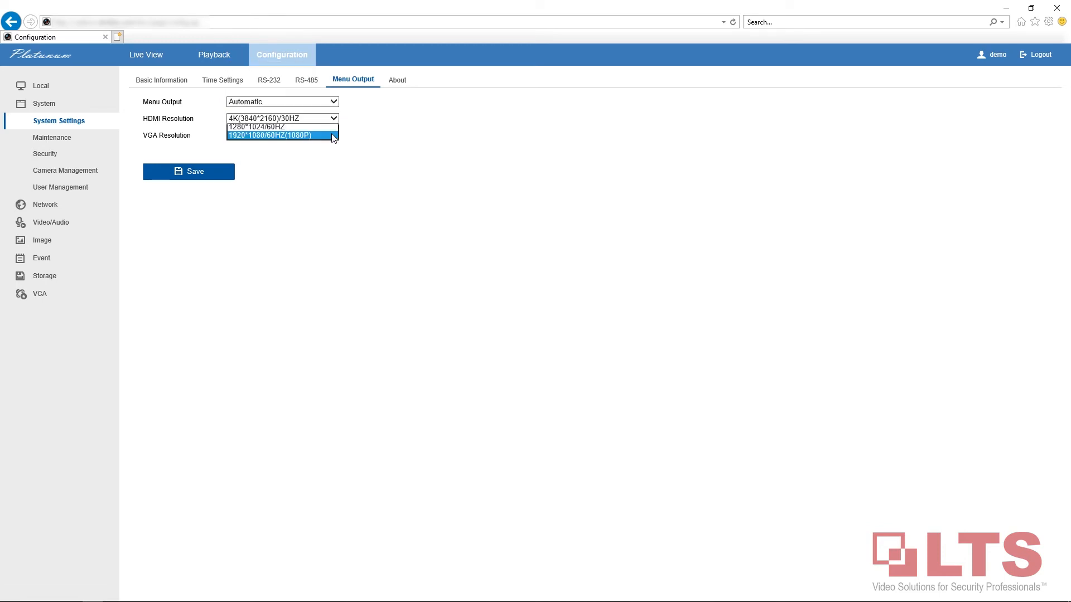
click(277, 135)
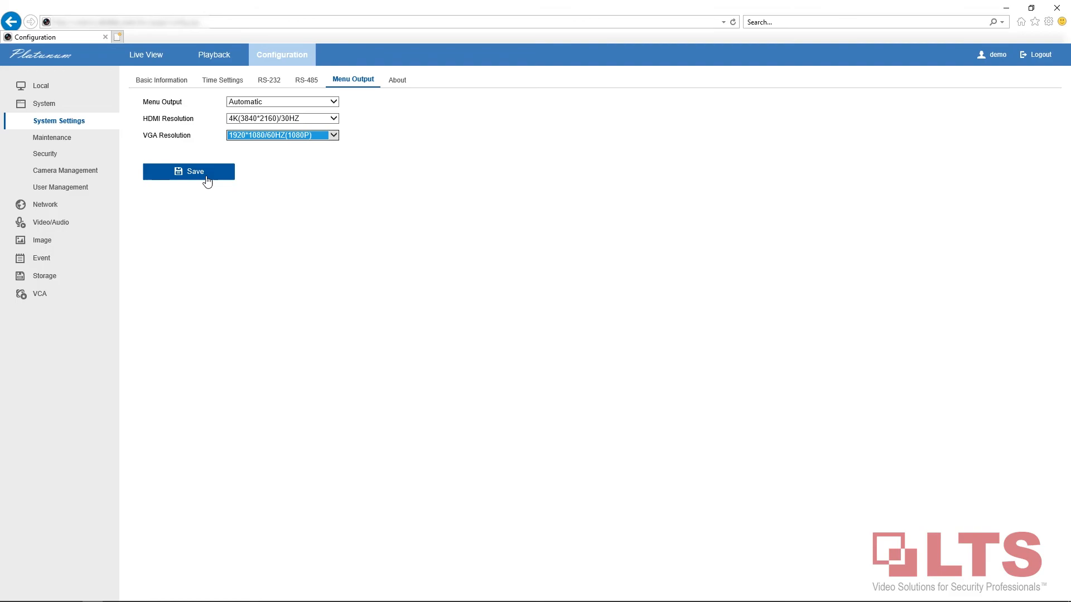